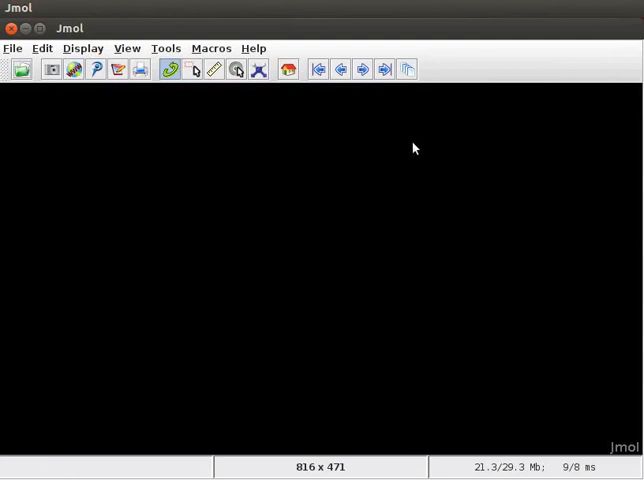
mouse_move(14, 48)
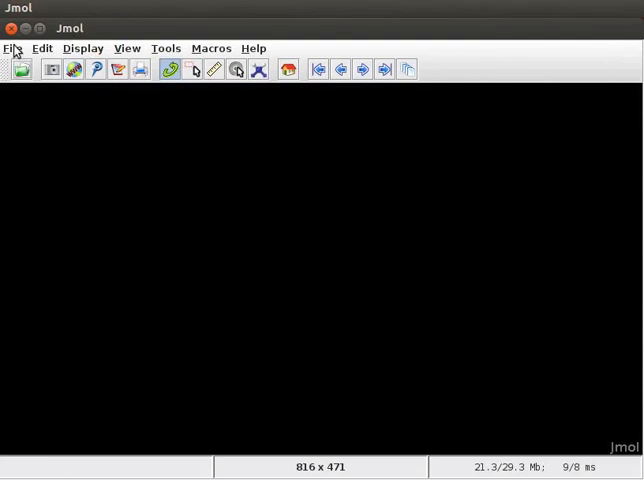
Bring up the Get MOL prompt for fetching a compound by name from the File menu.
left_click(14, 48)
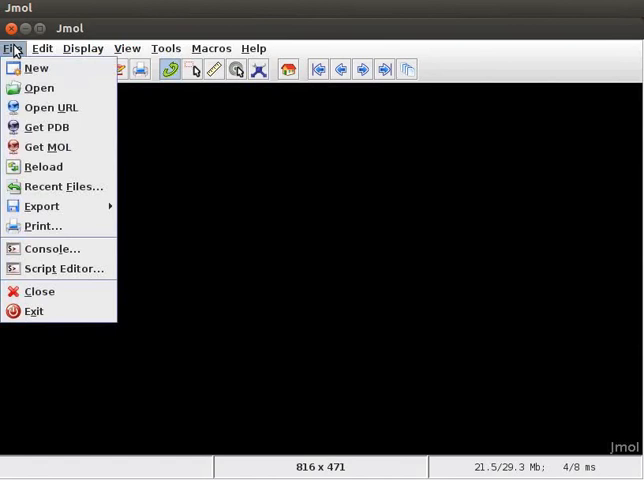
mouse_move(49, 146)
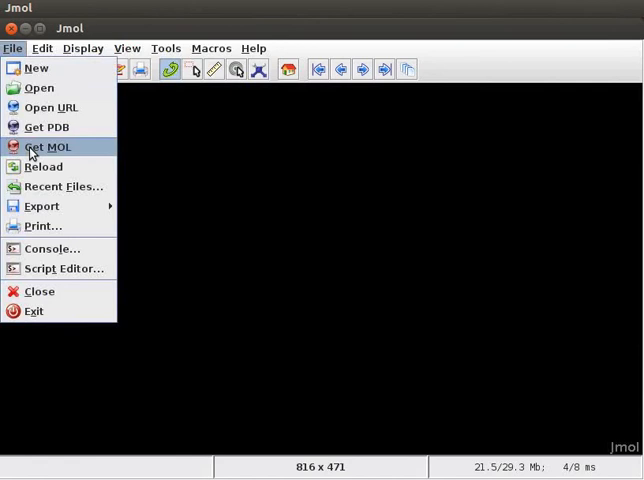
mouse_move(47, 127)
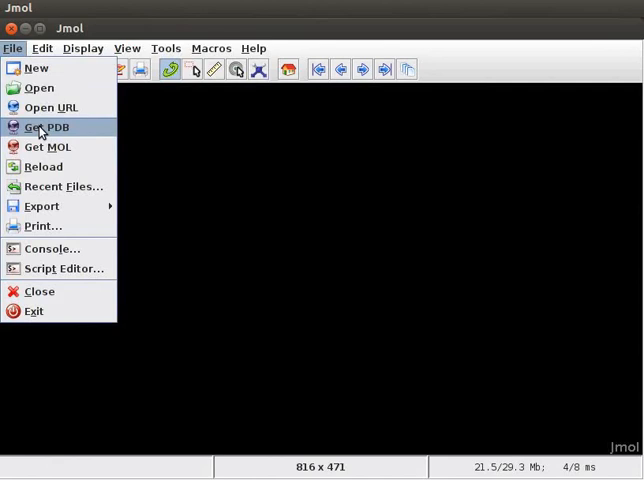
mouse_move(44, 130)
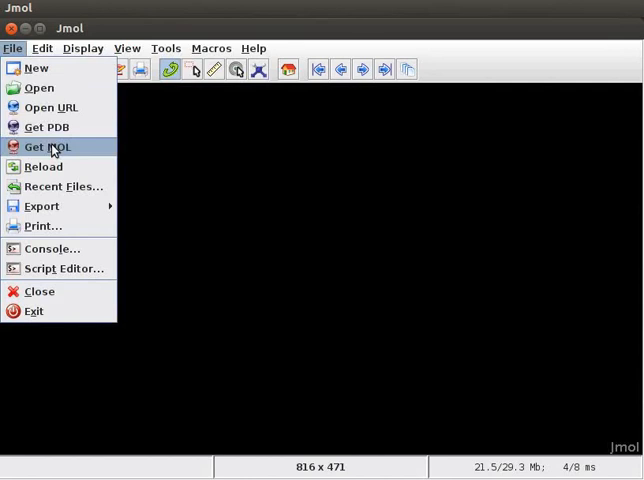
left_click(47, 147)
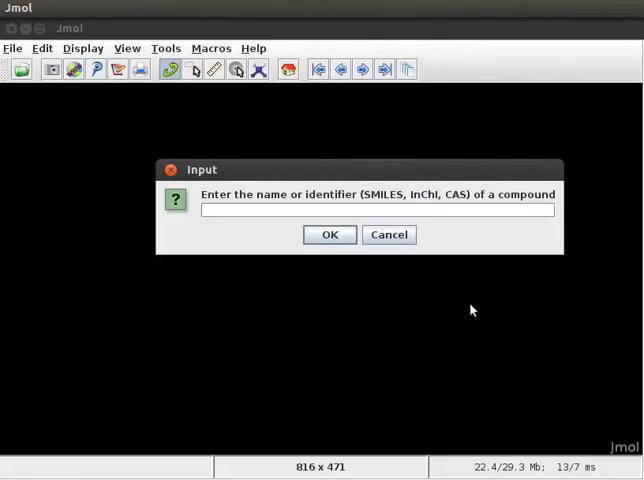
Fetch and display phenol by entering 'phenol' as the compound name.
type("p")
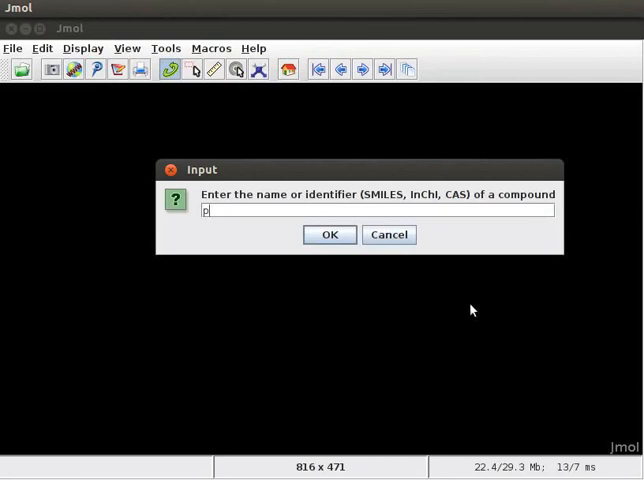
type("heno")
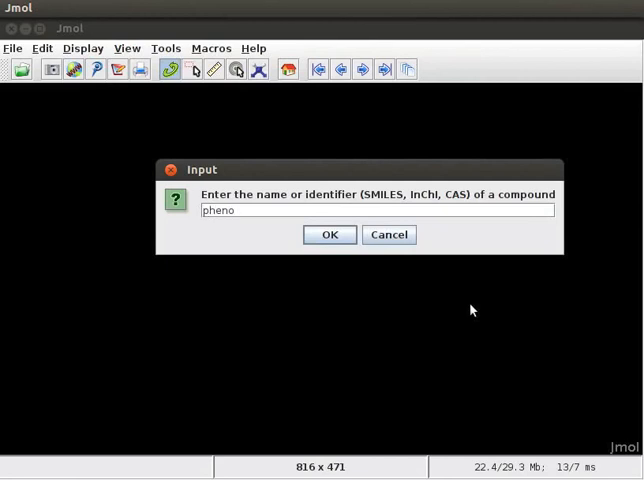
type("l")
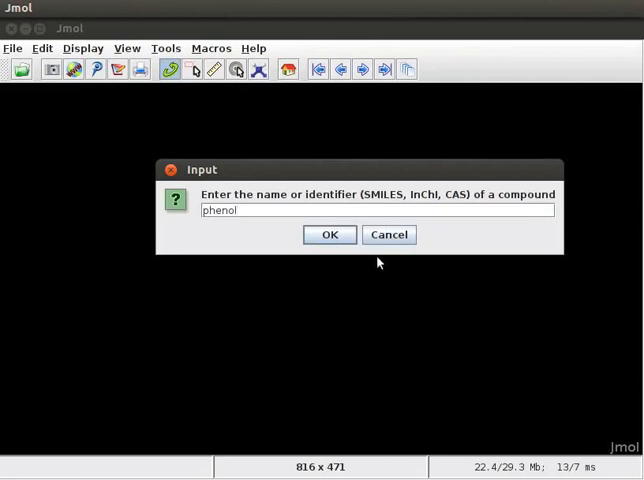
left_click(329, 234)
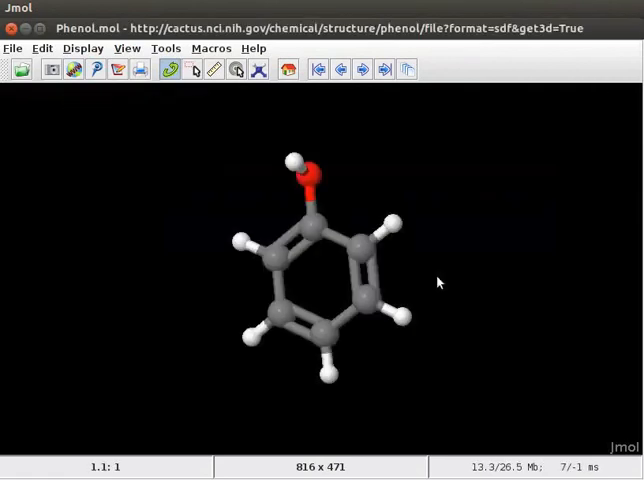
mouse_move(433, 281)
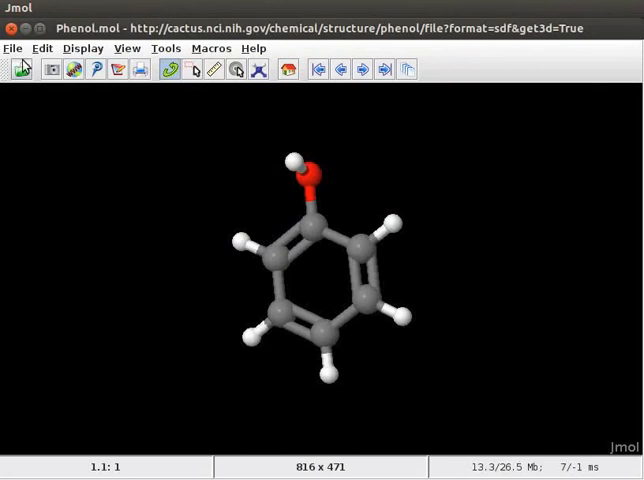
left_click(125, 48)
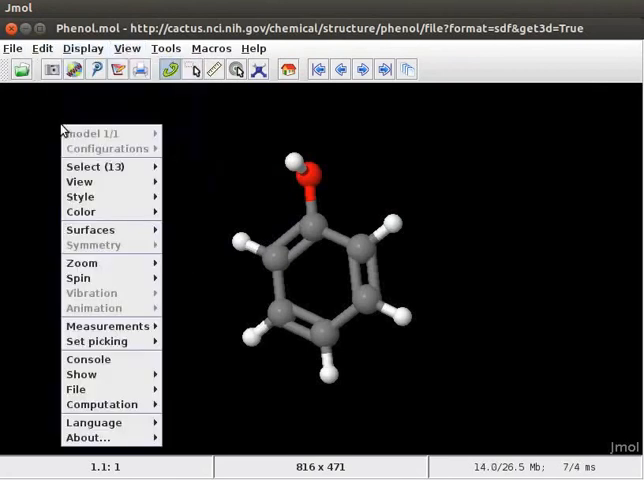
left_click(375, 165)
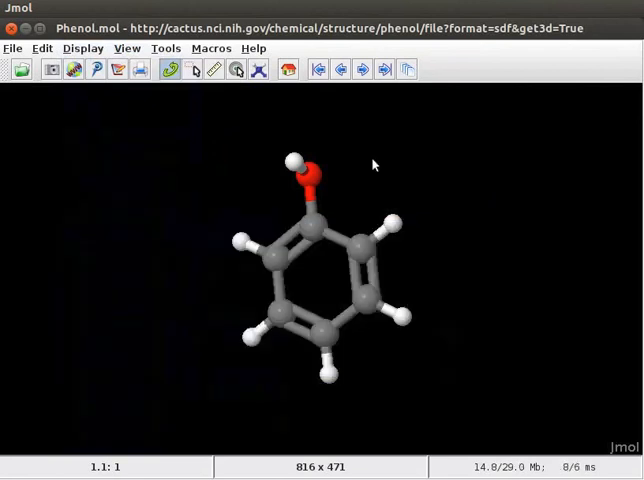
mouse_move(391, 166)
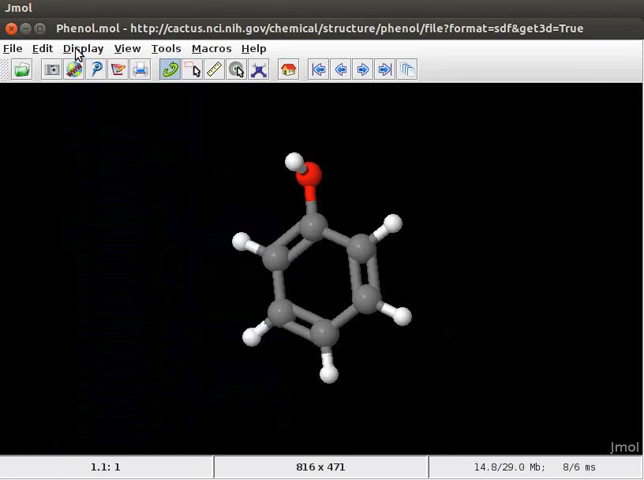
Label every phenol atom with its number (1 through 13) via Display > Label > Number.
left_click(84, 48)
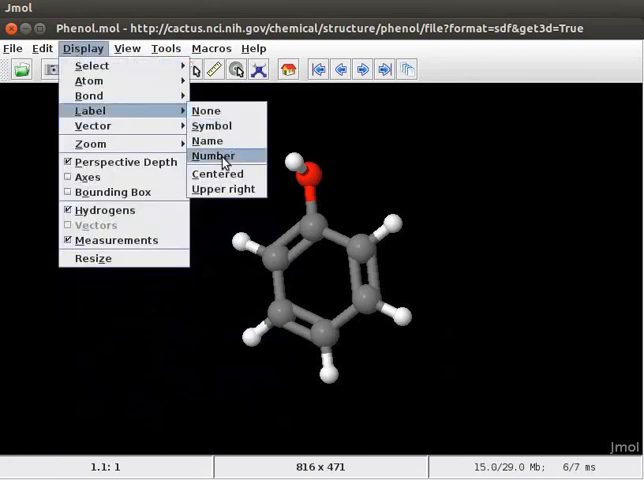
left_click(211, 157)
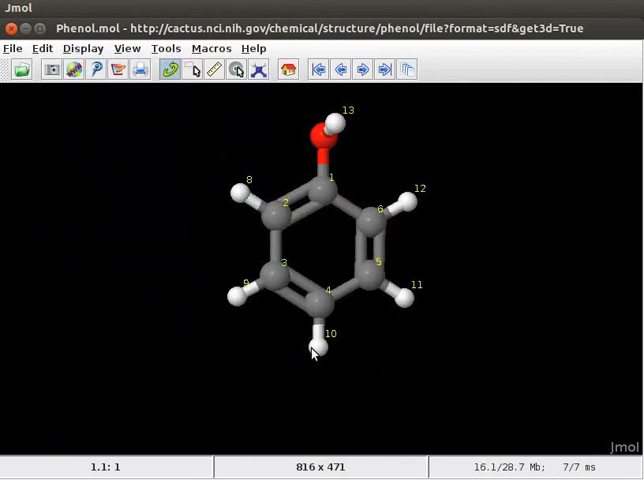
mouse_move(329, 290)
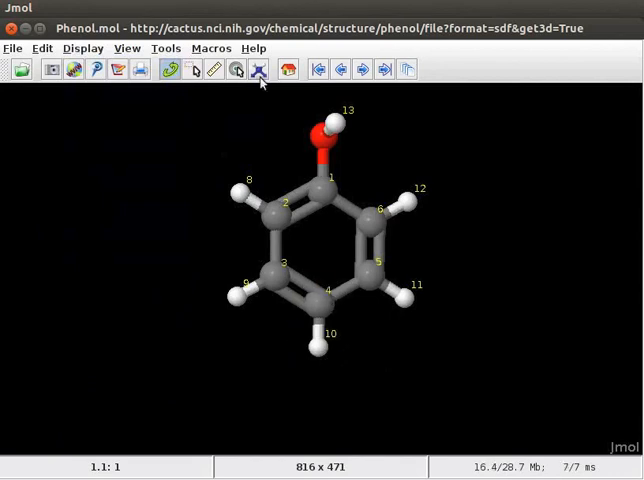
Replace ring hydrogen 10 with nitrogen in modelkit mode, giving 4-aminophenol, then leave modelkit.
left_click(258, 69)
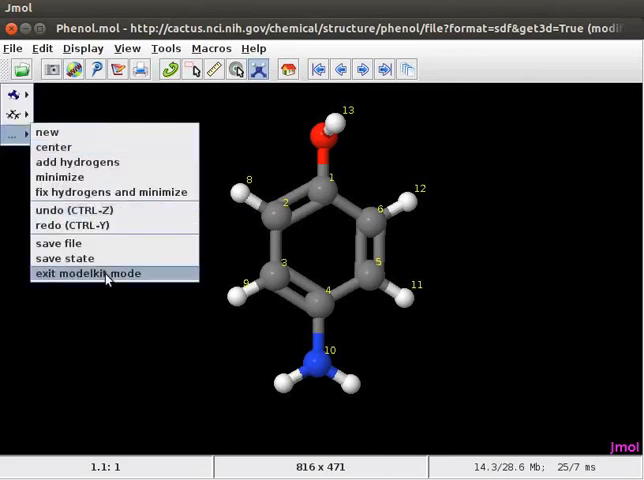
left_click(85, 272)
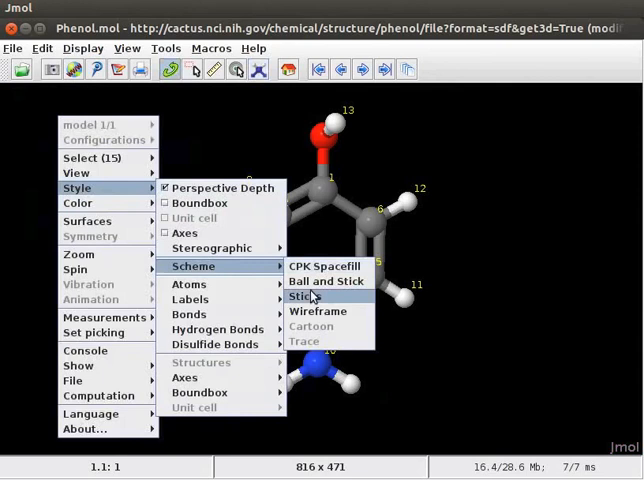
Render the 4-aminophenol model in Sticks scheme instead of balls and sticks.
left_click(327, 281)
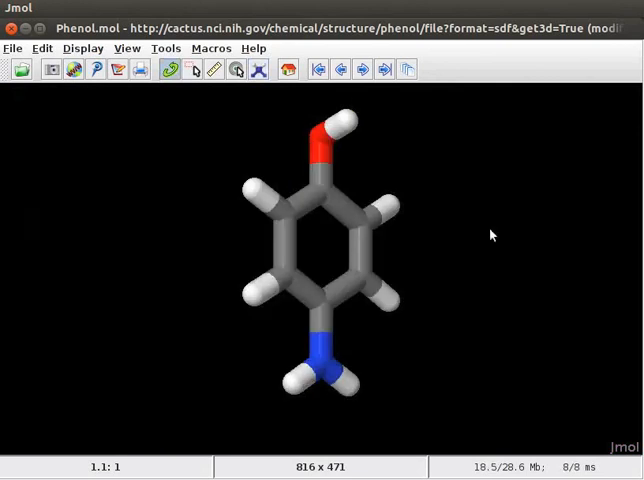
mouse_move(448, 250)
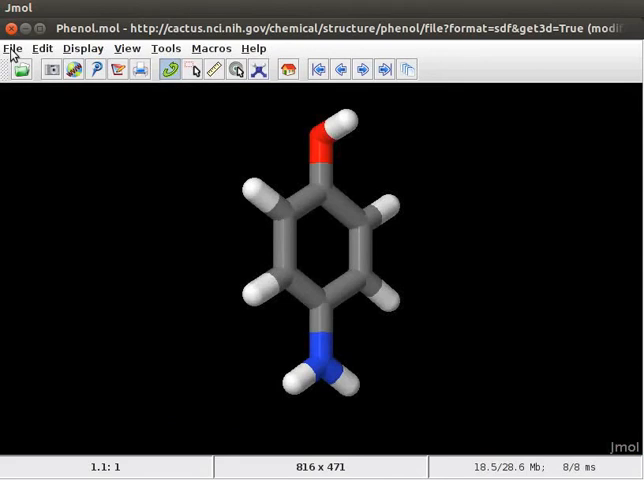
Fetch Cholesterol by name via Get MOL, replacing the aminophenol model.
left_click(13, 48)
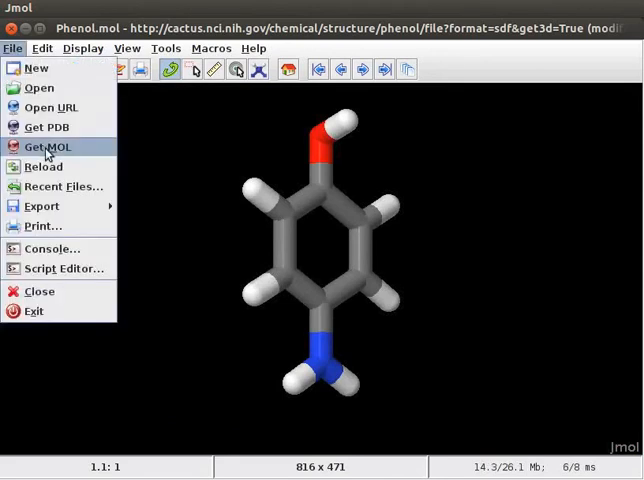
left_click(51, 146)
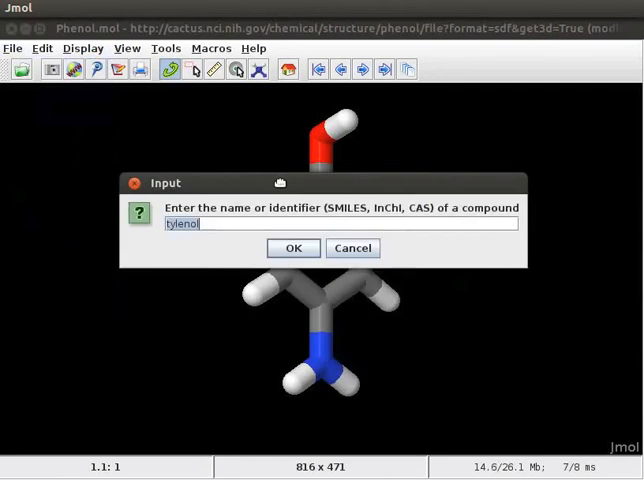
type("Cholestero")
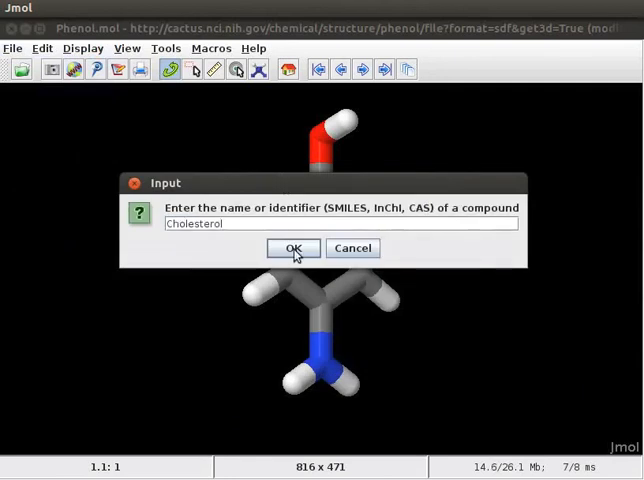
left_click(293, 248)
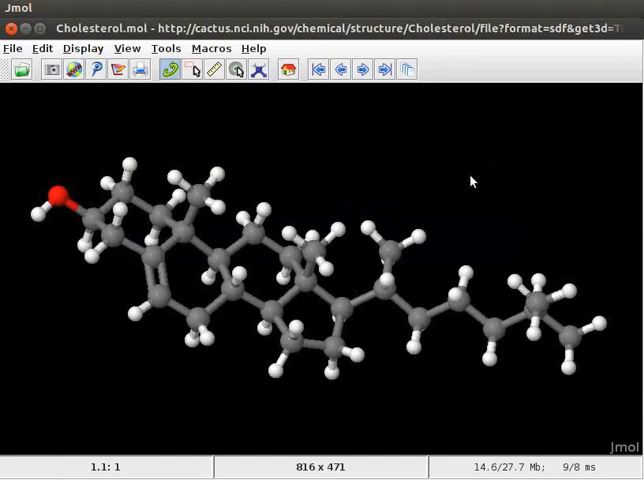
mouse_move(500, 303)
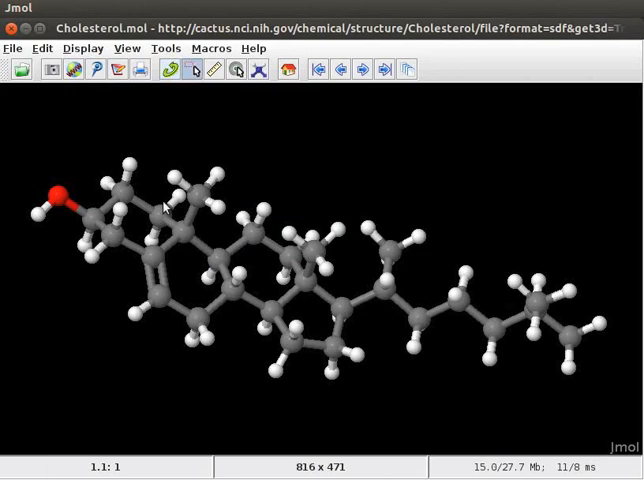
Pick the two double-bond ring carbons (including C19) and bring up their atom colouring options.
left_click(150, 300)
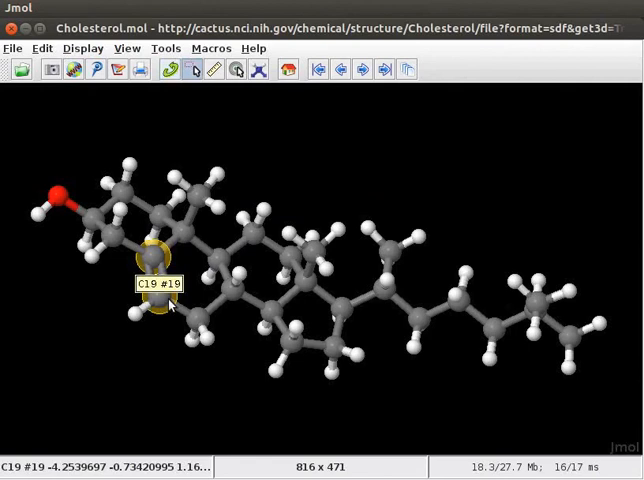
right_click(170, 305)
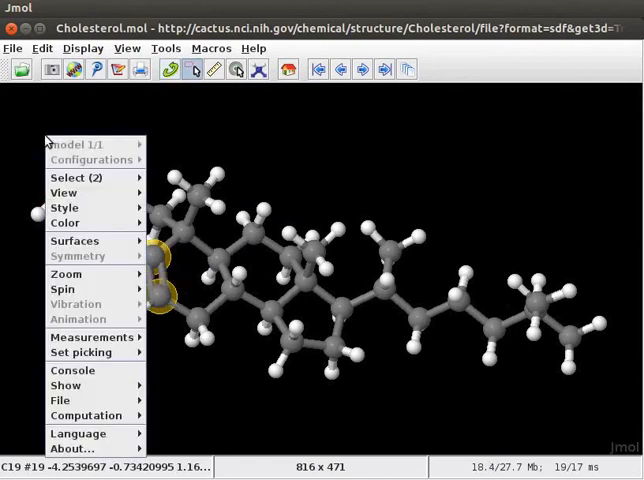
left_click(65, 223)
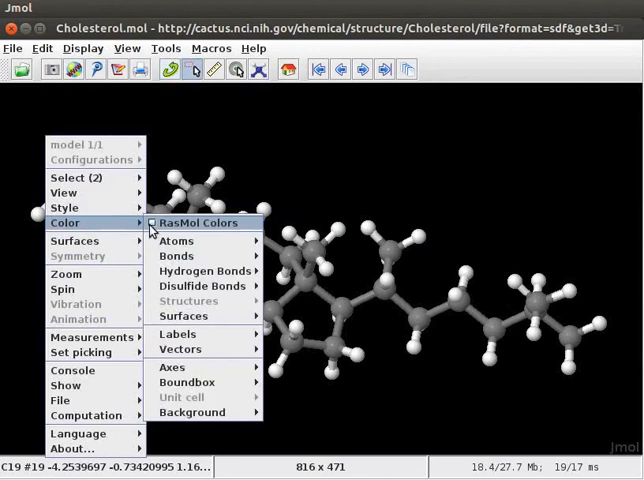
mouse_move(177, 240)
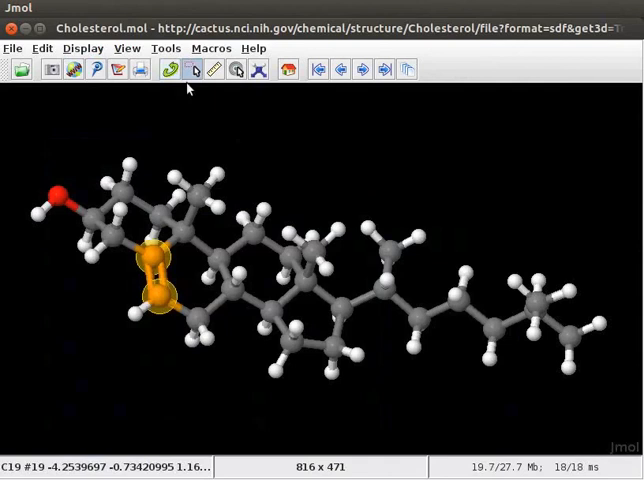
mouse_move(169, 70)
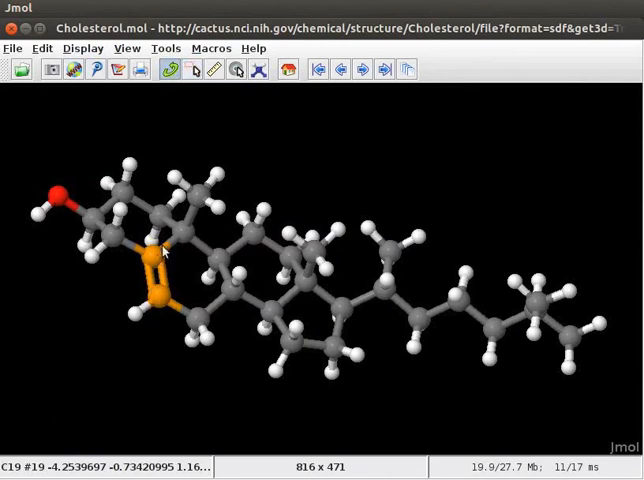
Rotate the cholesterol model to expose its side chain.
left_click_drag(165, 252, 320, 283)
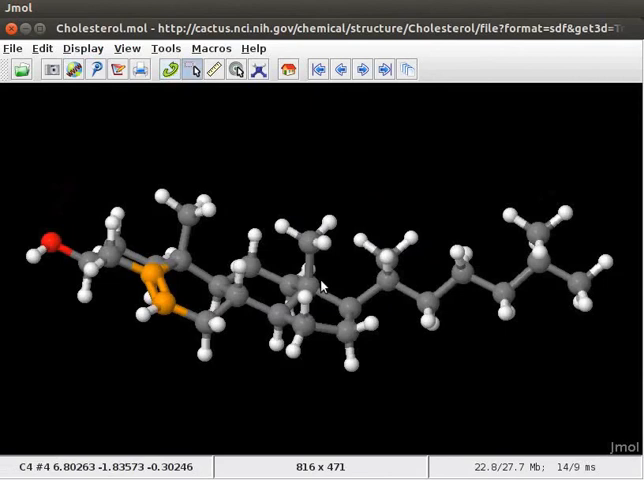
mouse_move(388, 292)
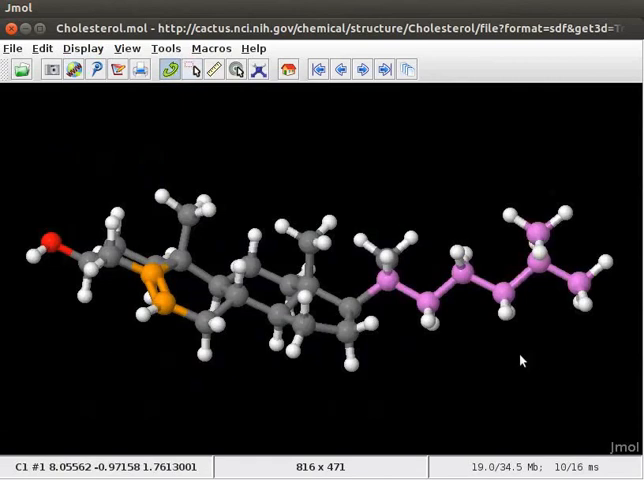
mouse_move(503, 357)
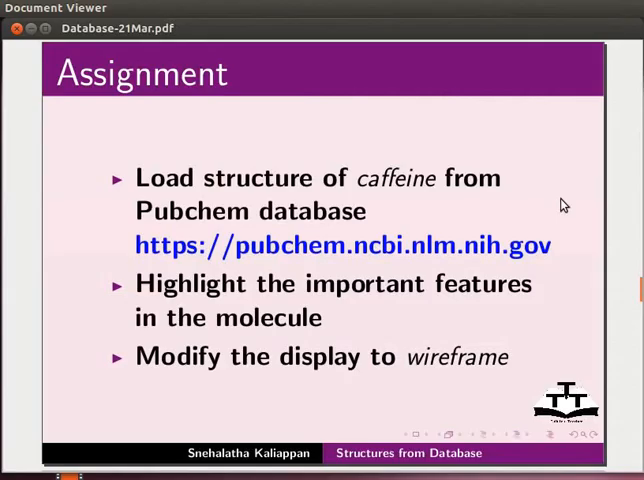
mouse_move(550, 204)
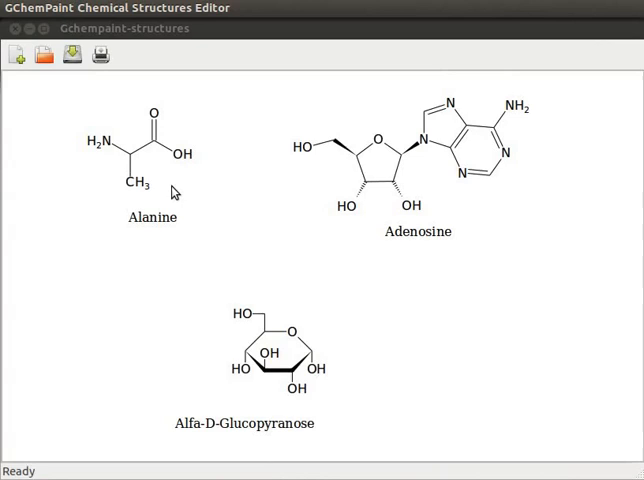
mouse_move(449, 250)
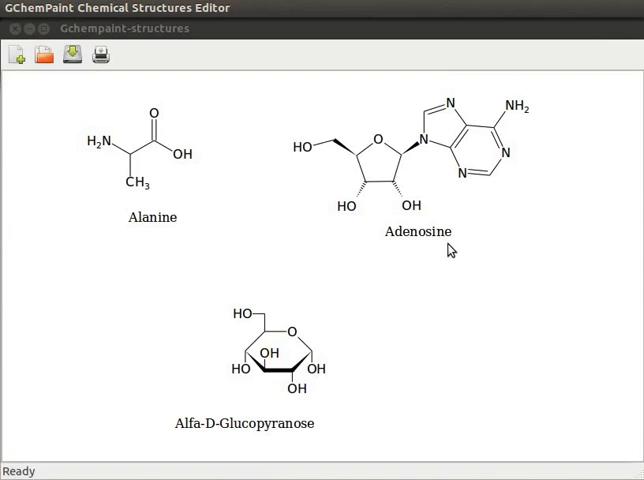
mouse_move(284, 427)
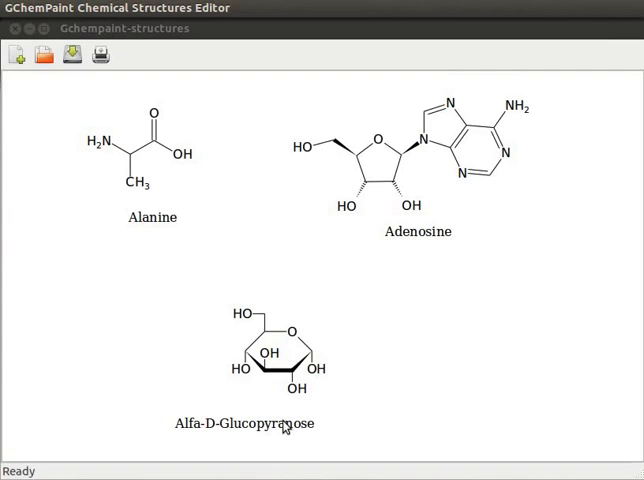
mouse_move(368, 407)
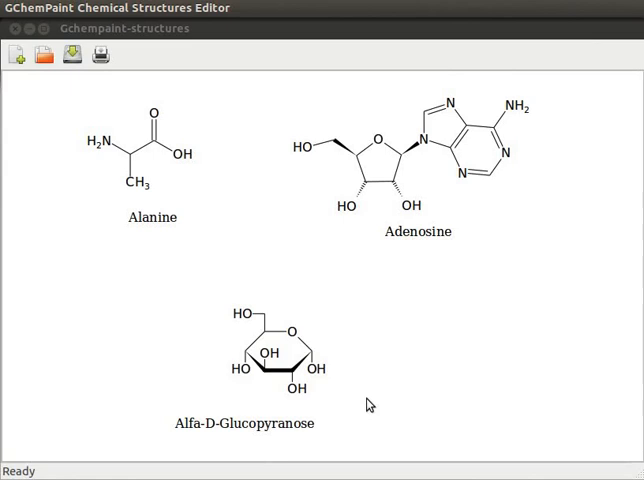
mouse_move(513, 217)
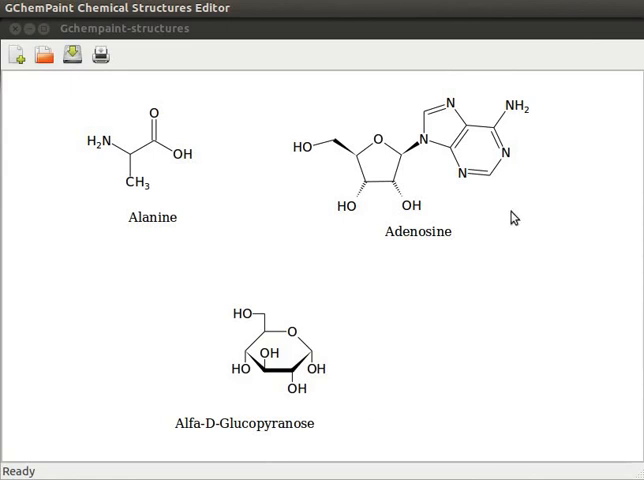
mouse_move(523, 198)
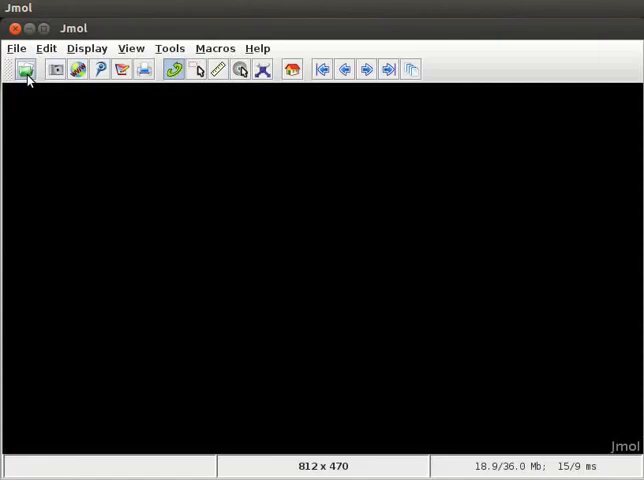
mouse_move(27, 69)
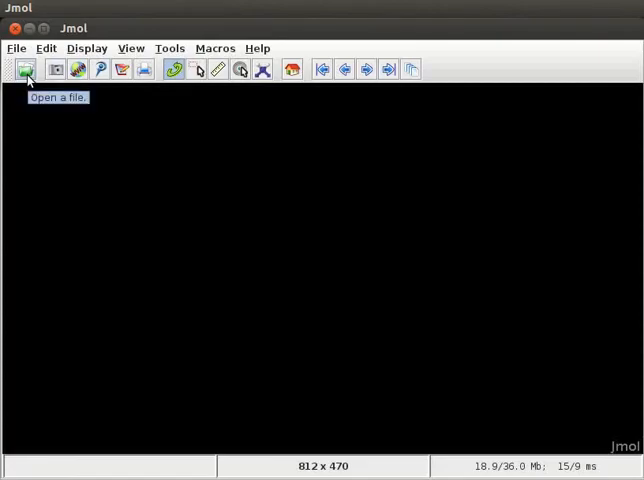
Load Alanine.mol from the Desktop folder as a ball-and-stick model.
left_click(24, 69)
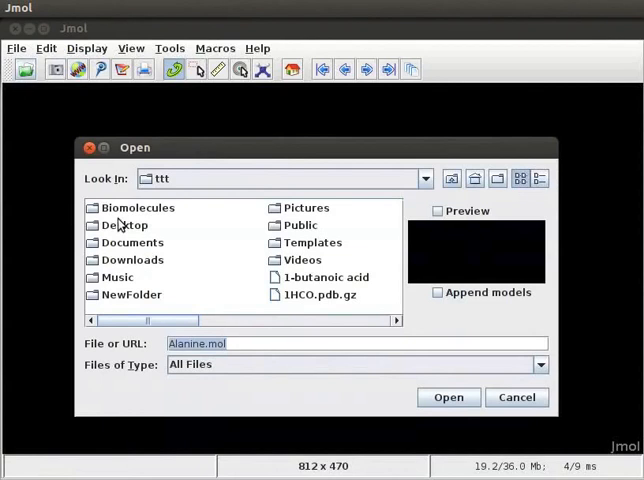
left_click(125, 225)
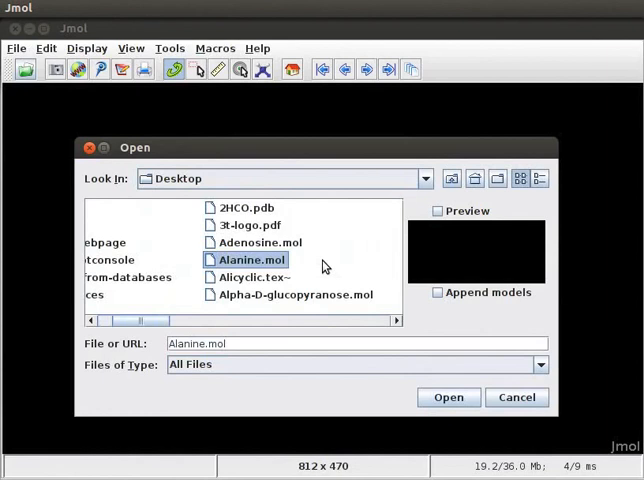
mouse_move(330, 272)
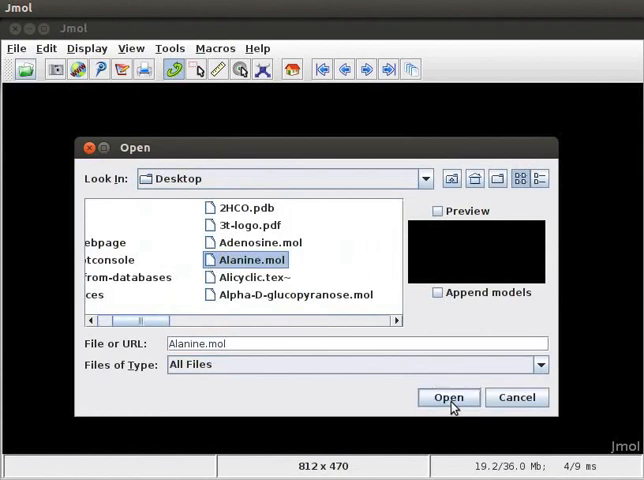
left_click(448, 397)
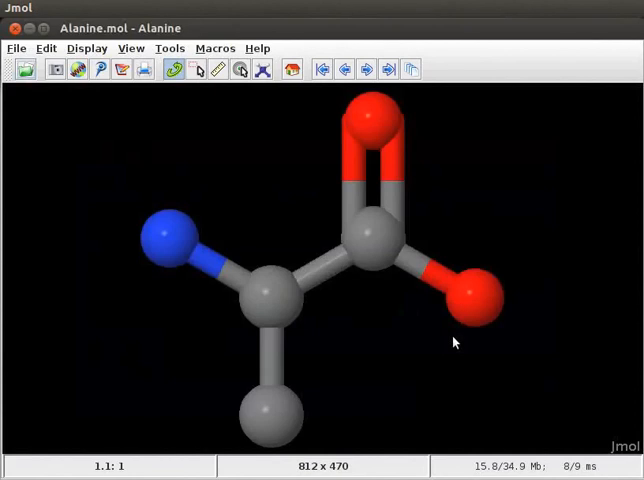
mouse_move(353, 215)
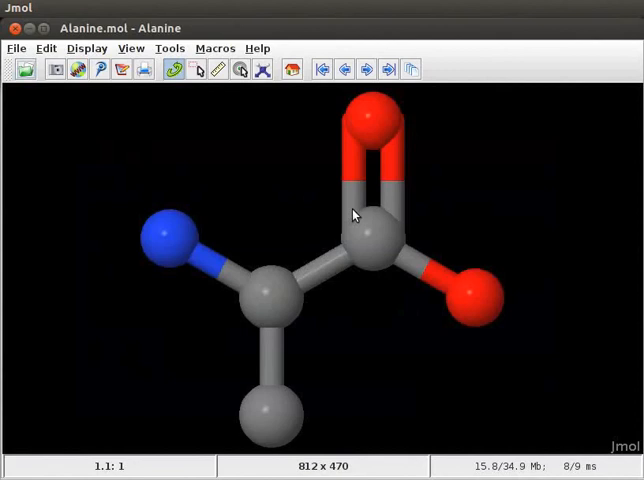
Add missing hydrogens to alanine and minimize its geometry using modelkit's fix hydrogens and minimize.
left_click(263, 69)
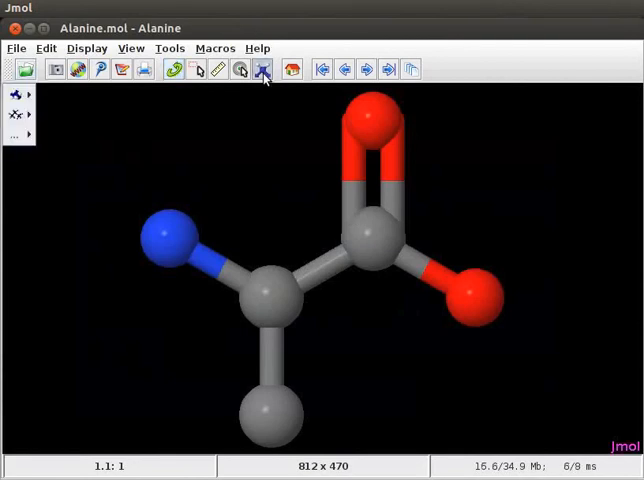
left_click(13, 135)
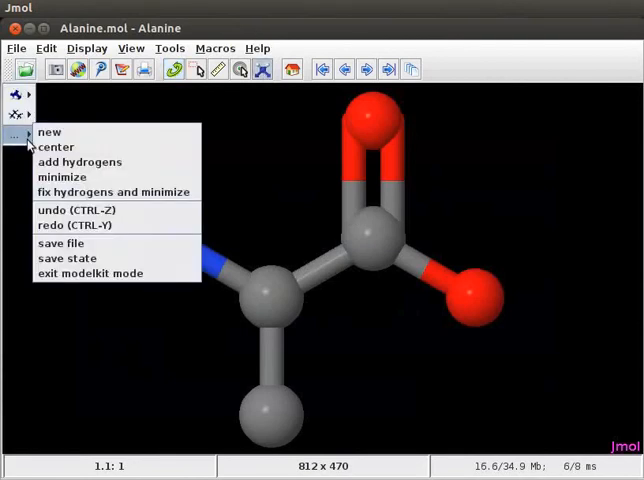
mouse_move(113, 192)
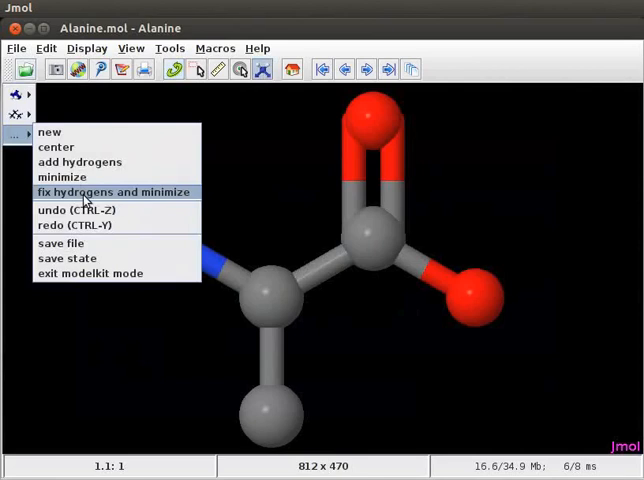
left_click(114, 192)
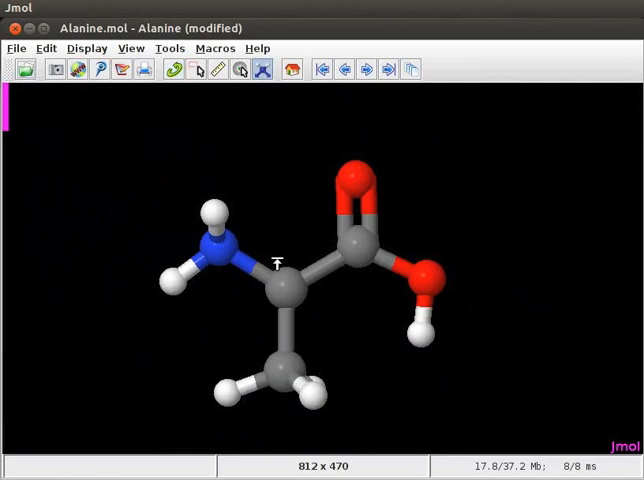
mouse_move(489, 271)
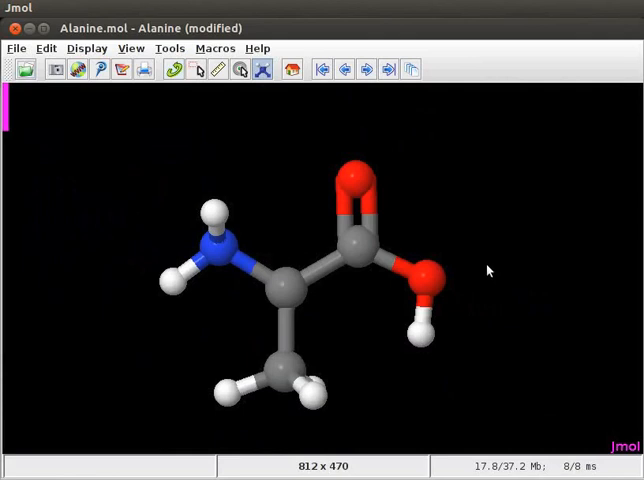